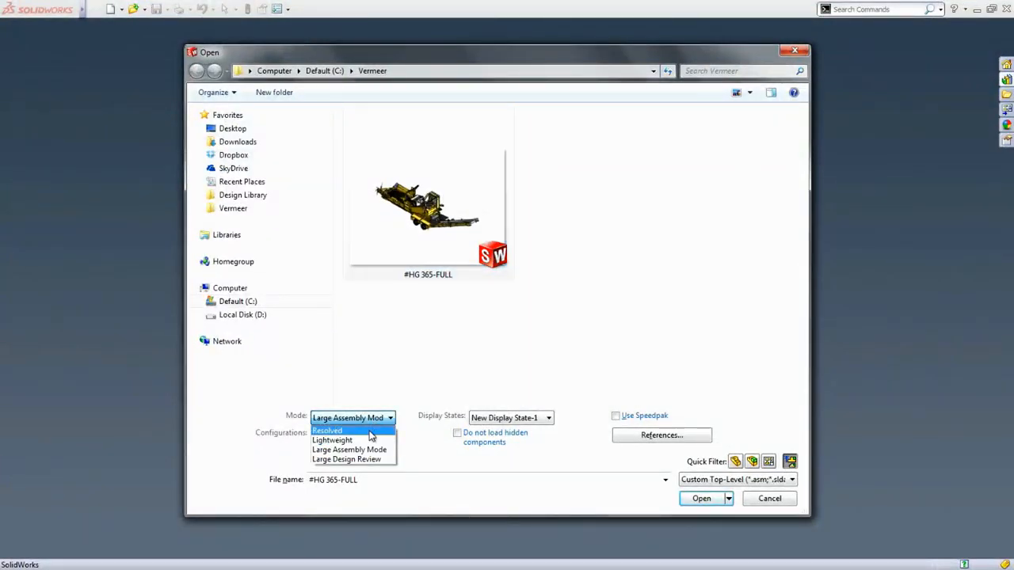
Step: Open the #HG 365-FULL grinder assembly with a load mode chosen from the Mode dropdown
left_click(700, 497)
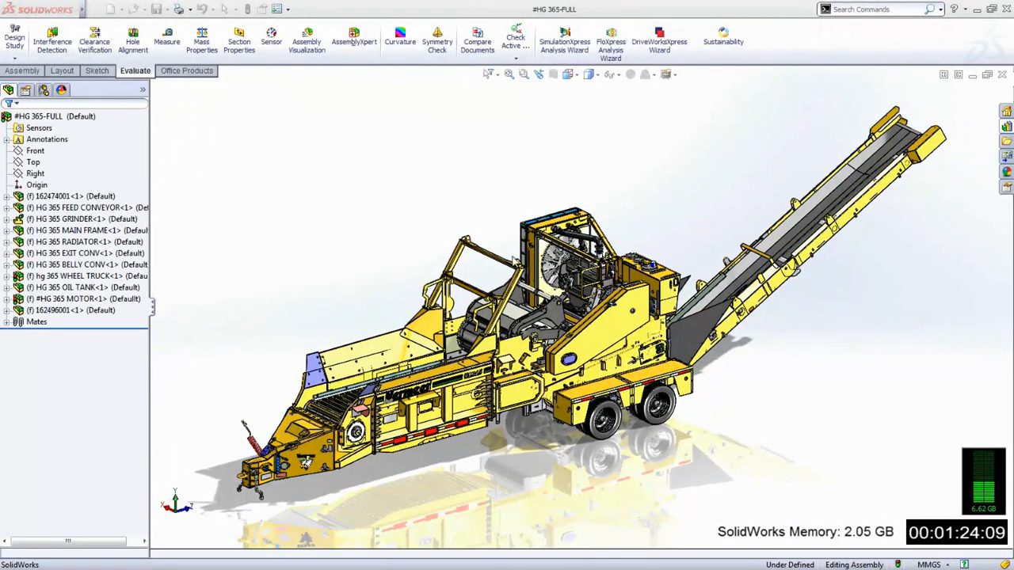
left_click(353, 38)
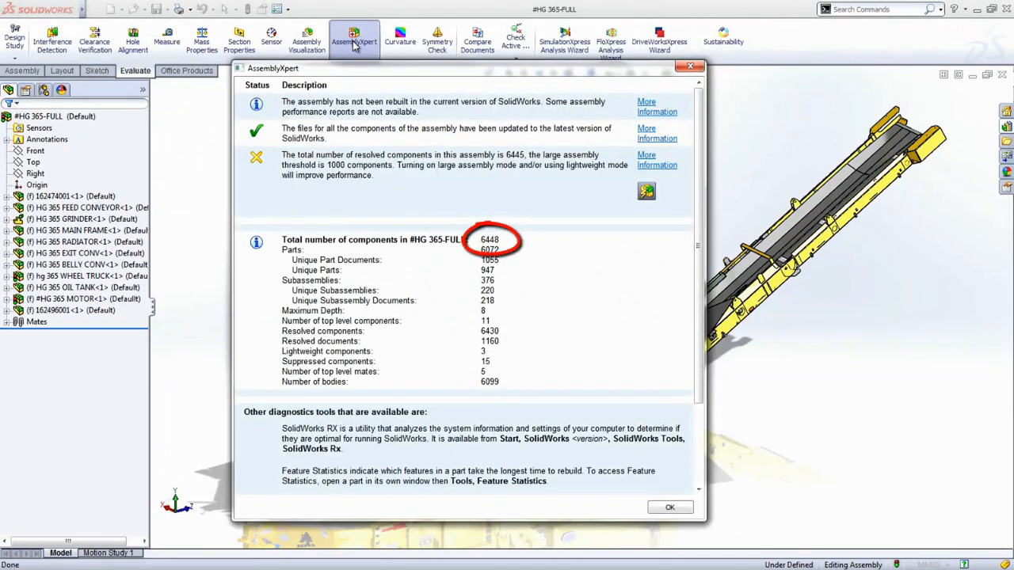
mouse_move(694, 67)
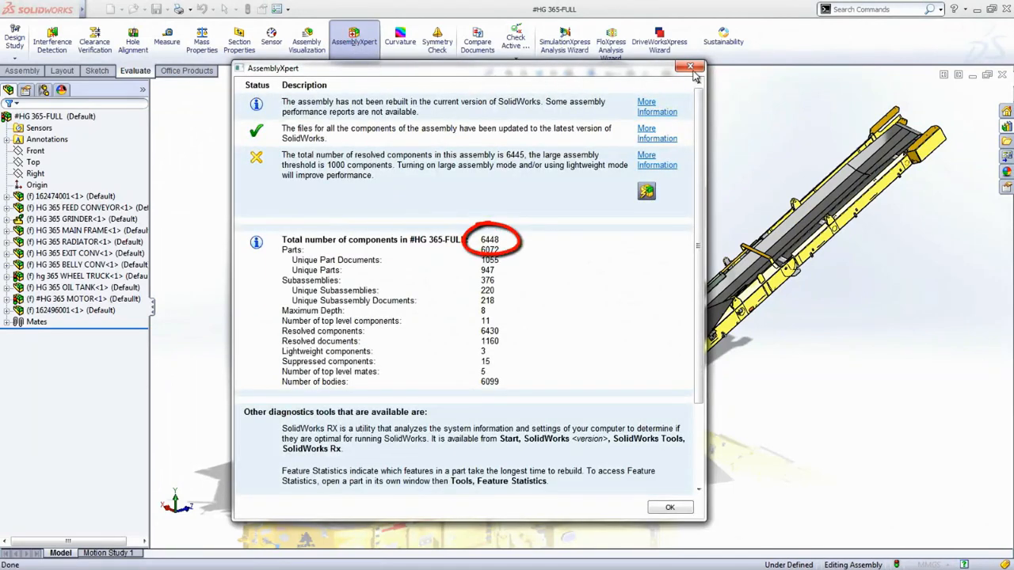
left_click(687, 66)
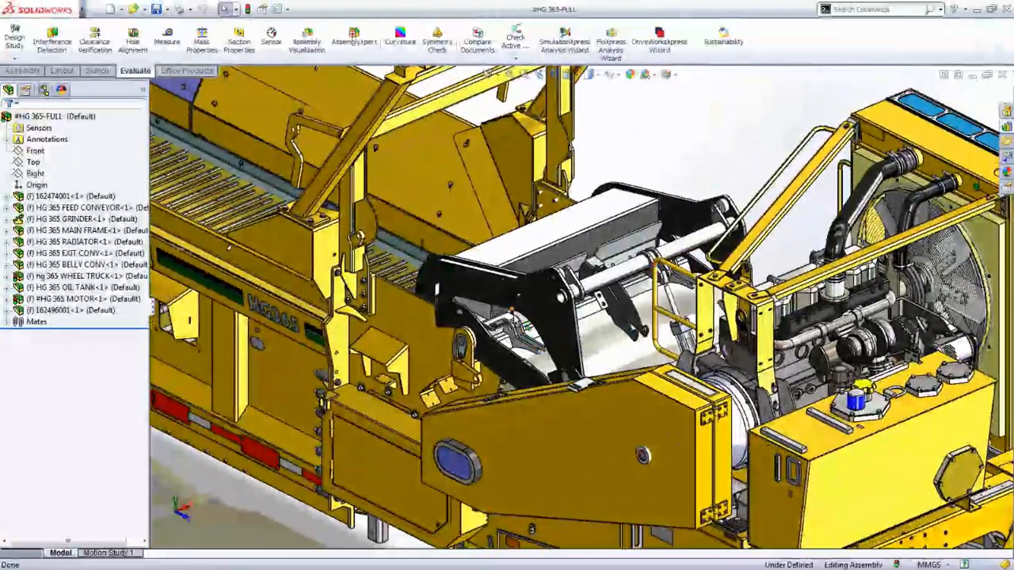
scroll("down", 3)
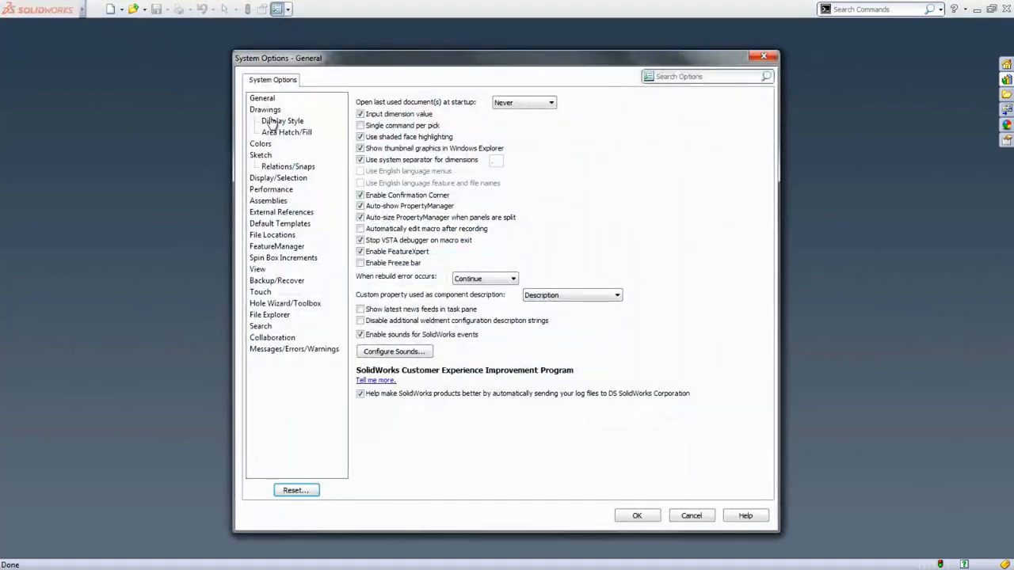
Step: Review the Assemblies page thresholds (1,000 and 10,000 components) in System Options and accept with OK
left_click(268, 200)
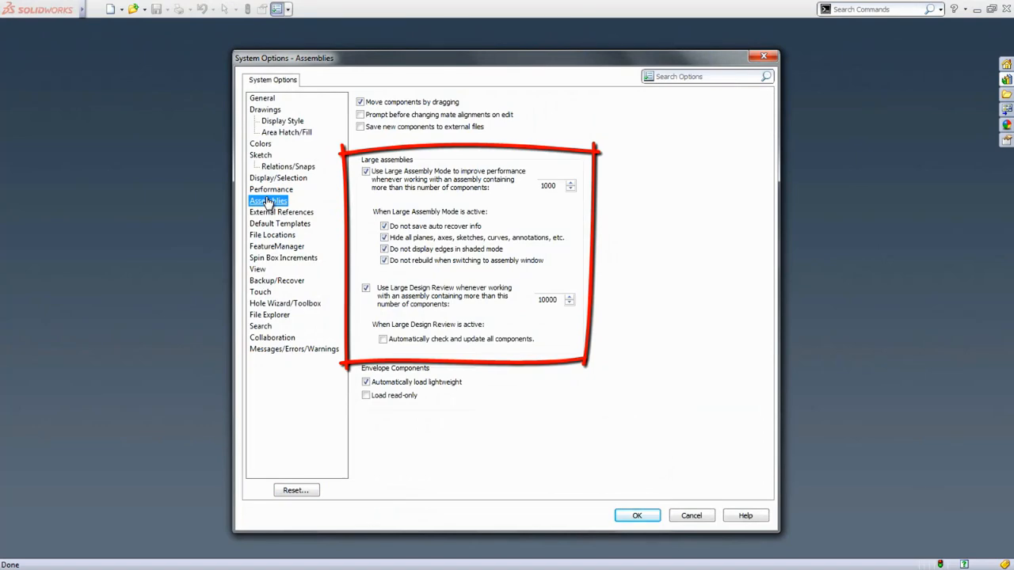
left_click(636, 517)
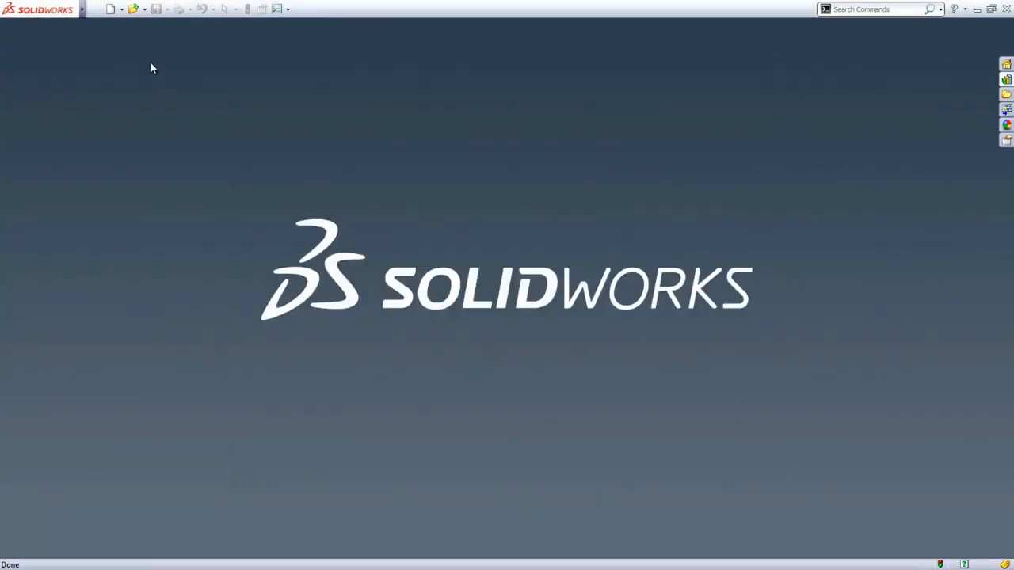
Step: Reopen #HG 365-FULL from a Details list filtered to top-level assemblies, in Large Assembly Mode
left_click(134, 10)
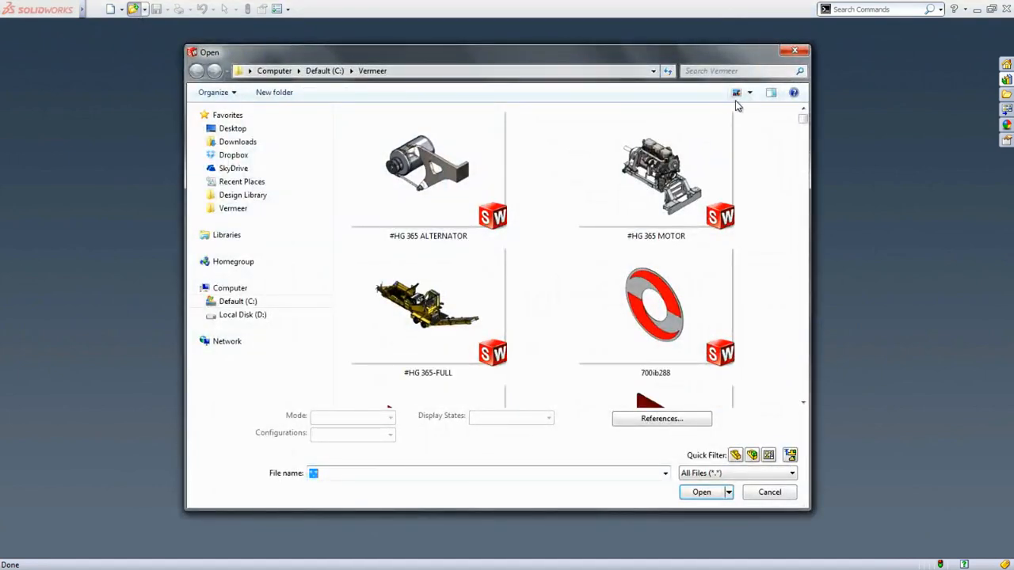
left_click(750, 92)
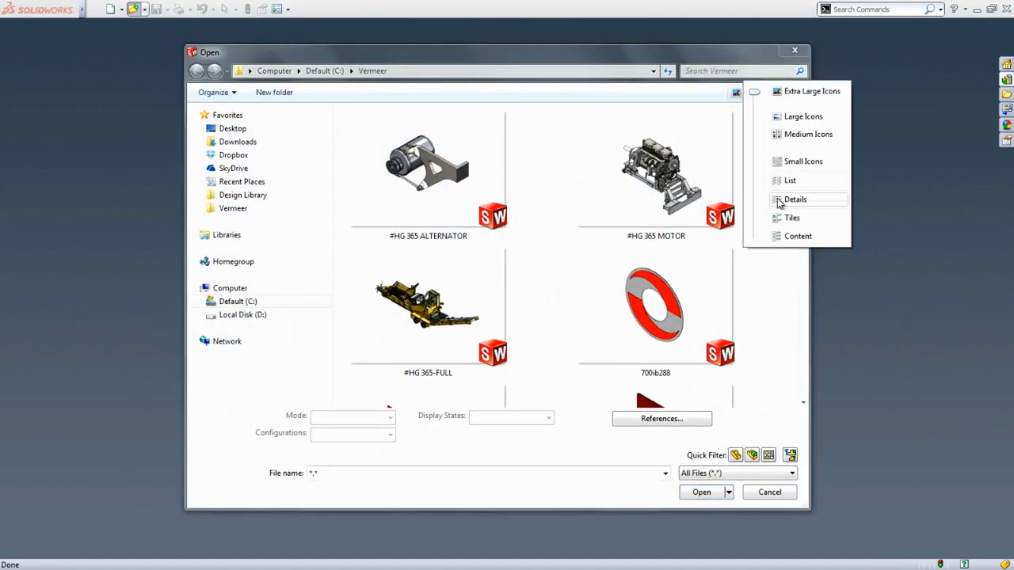
left_click(796, 199)
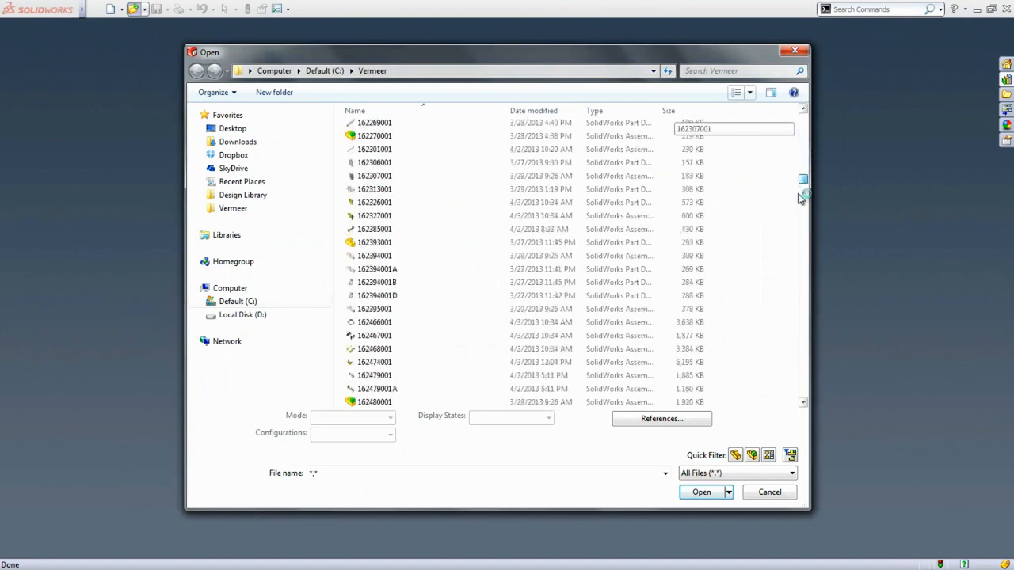
scroll("down", 3)
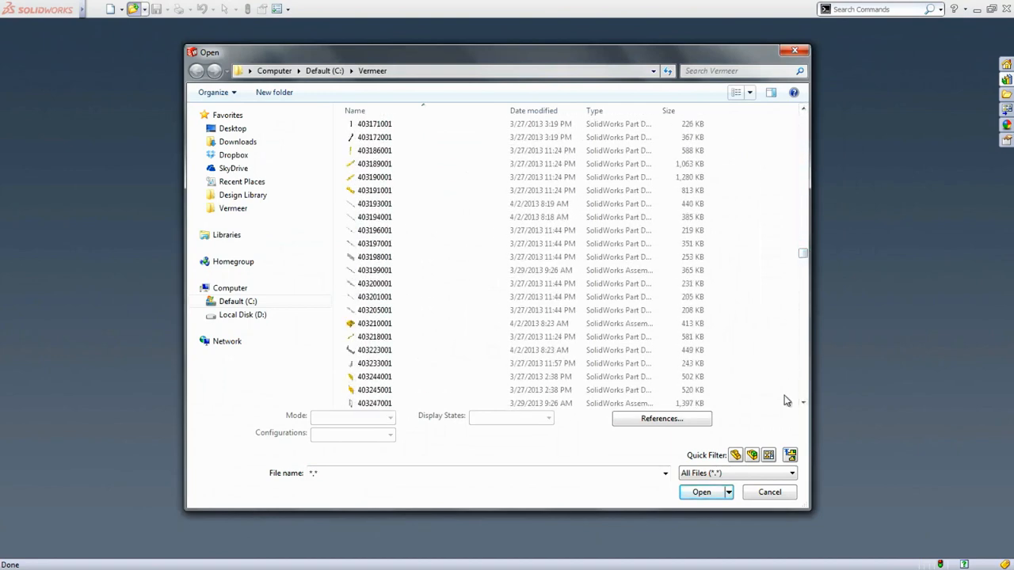
left_click(789, 455)
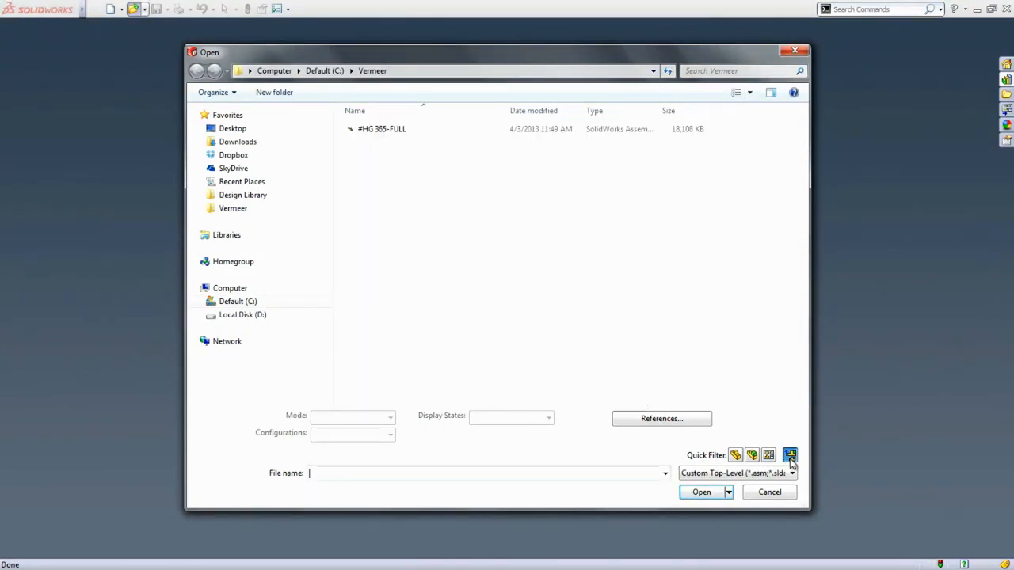
left_click(382, 129)
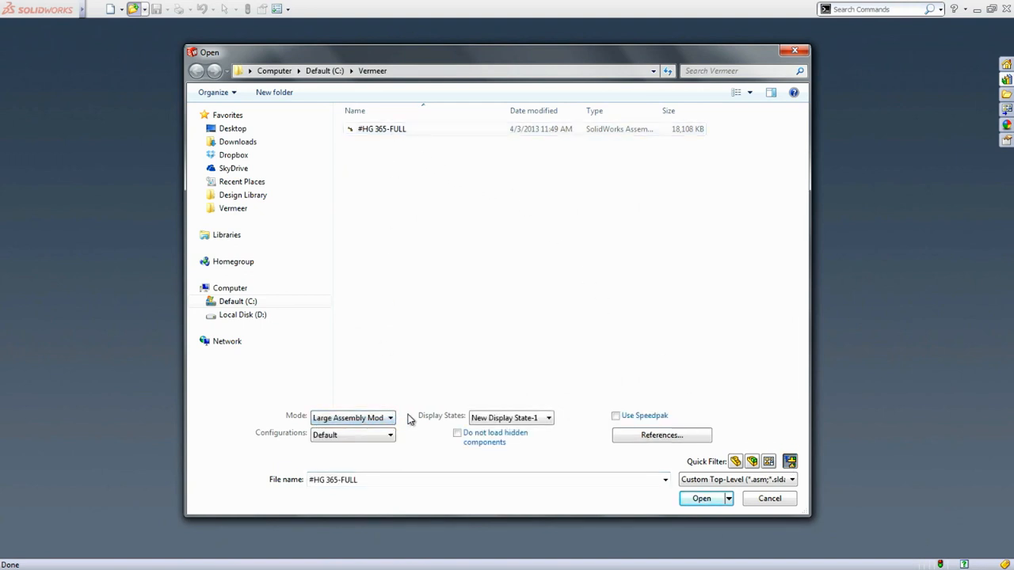
left_click(700, 498)
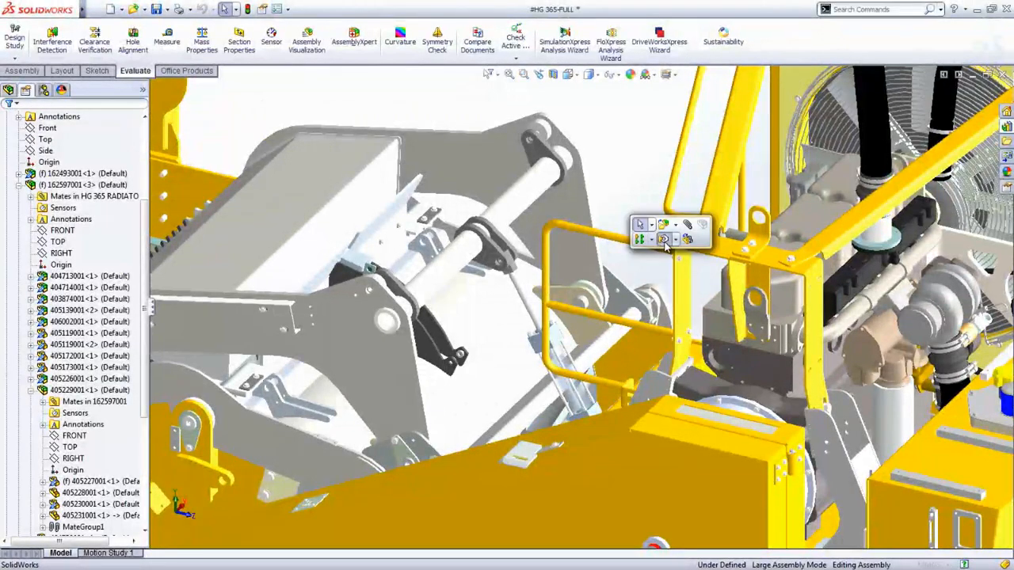
Step: Drag the grinder linkage with Move Component and Dynamic Clearance, reading about 437 mm to neighbouring parts
left_click(641, 240)
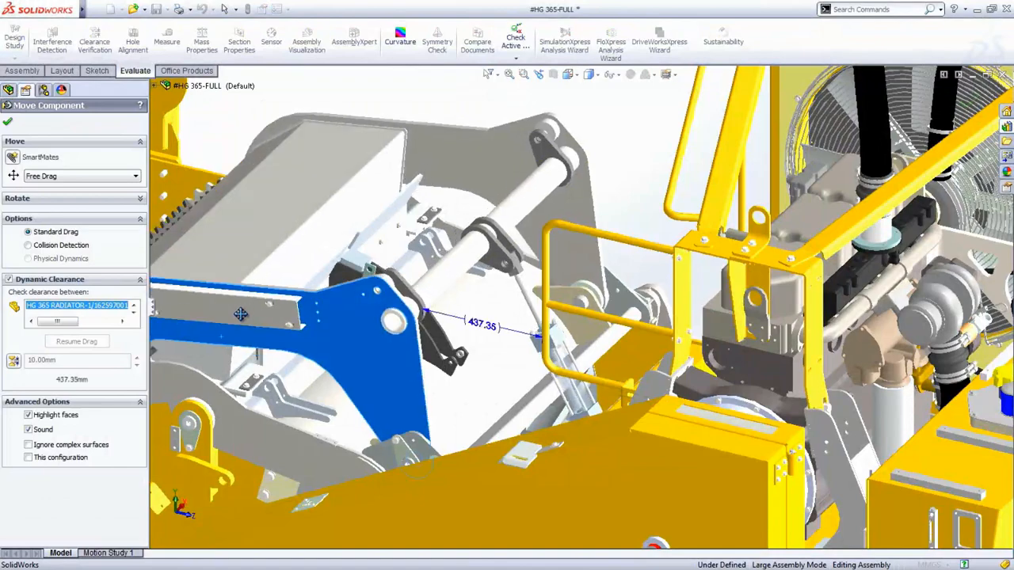
left_click_drag(240, 314, 315, 307)
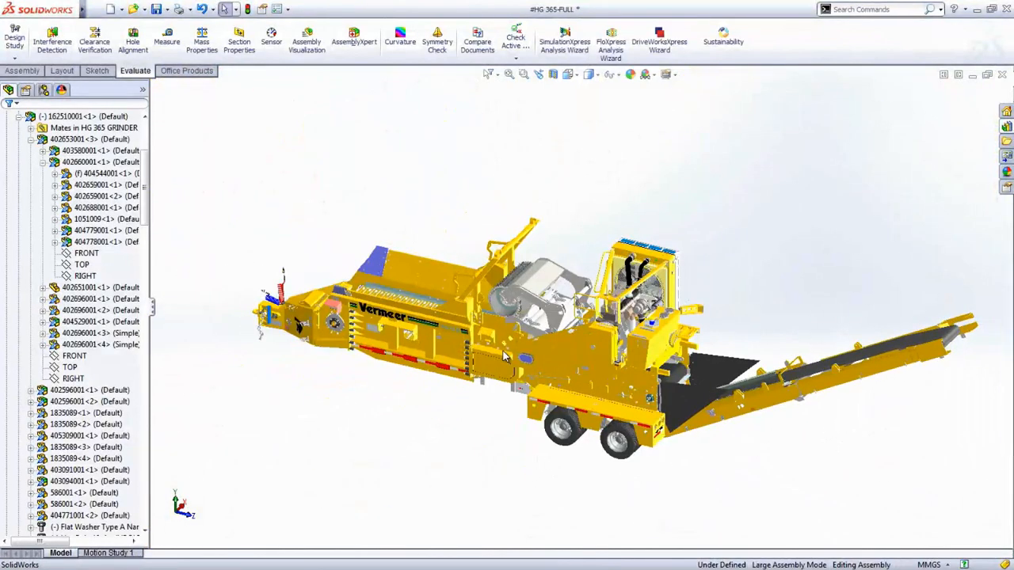
Step: Make a drawing from the HG 365-FULL assembly on an ANSI D sheet and place four views including an isometric
left_click(111, 9)
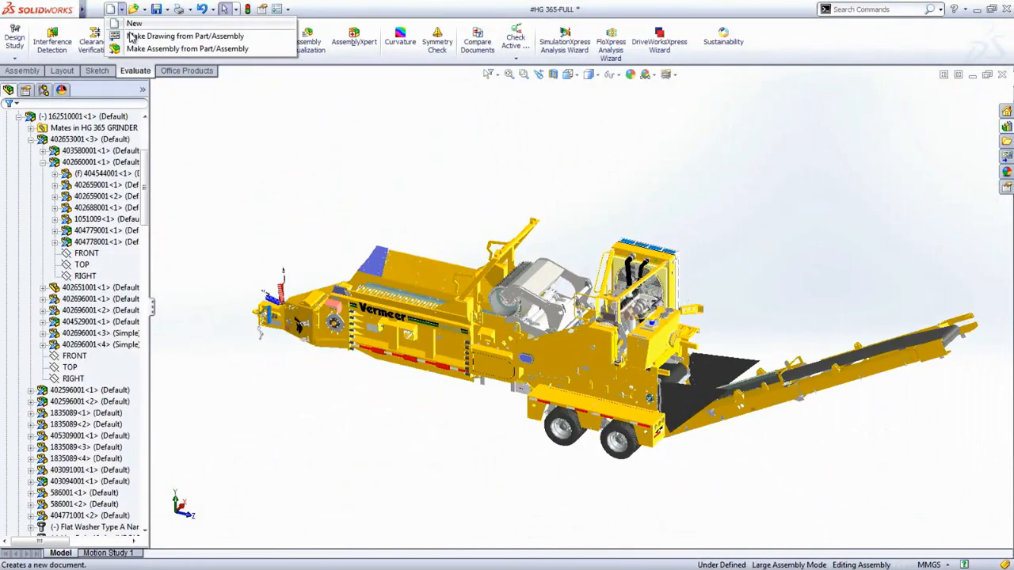
left_click(187, 35)
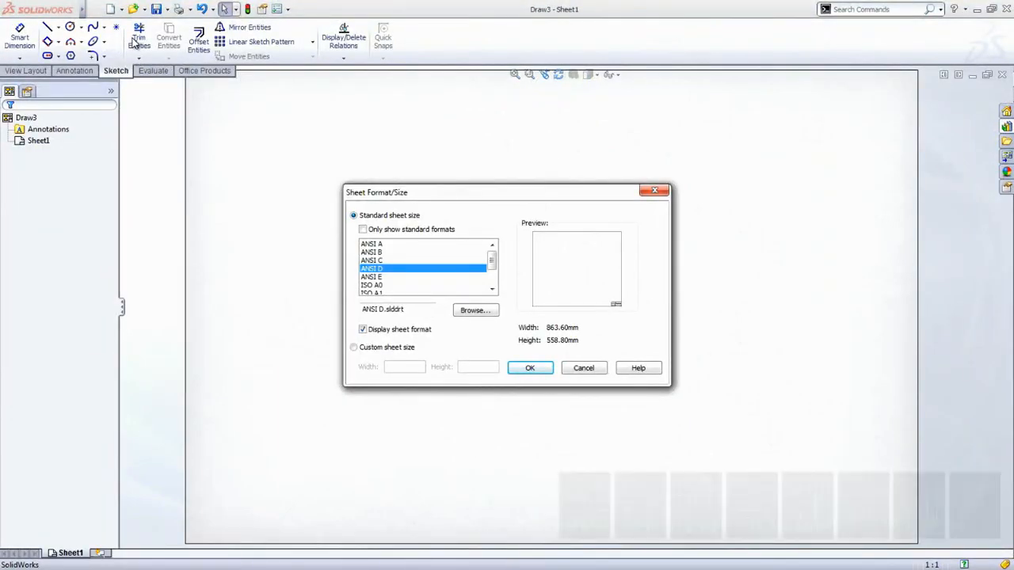
left_click(529, 367)
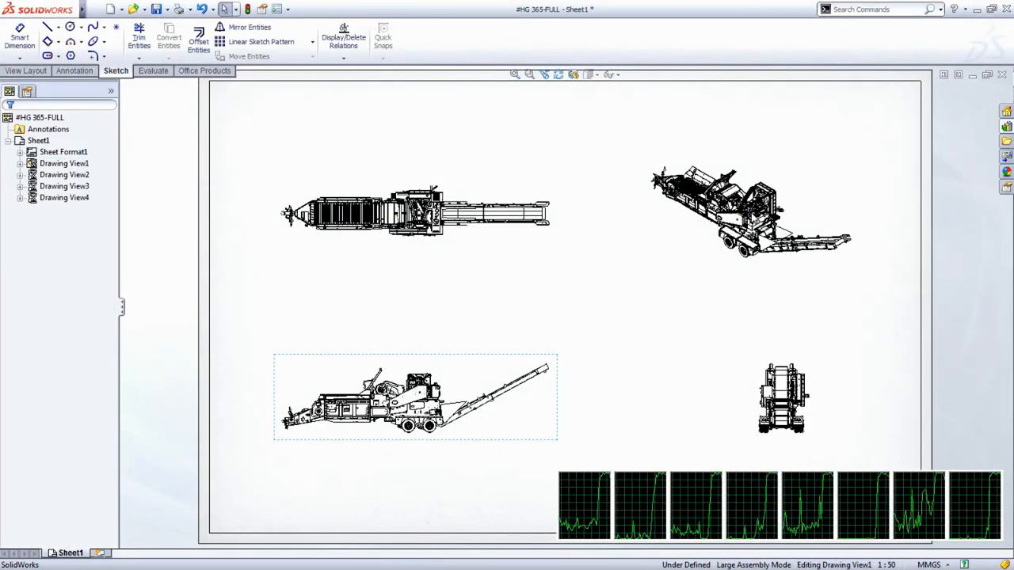
left_click(747, 212)
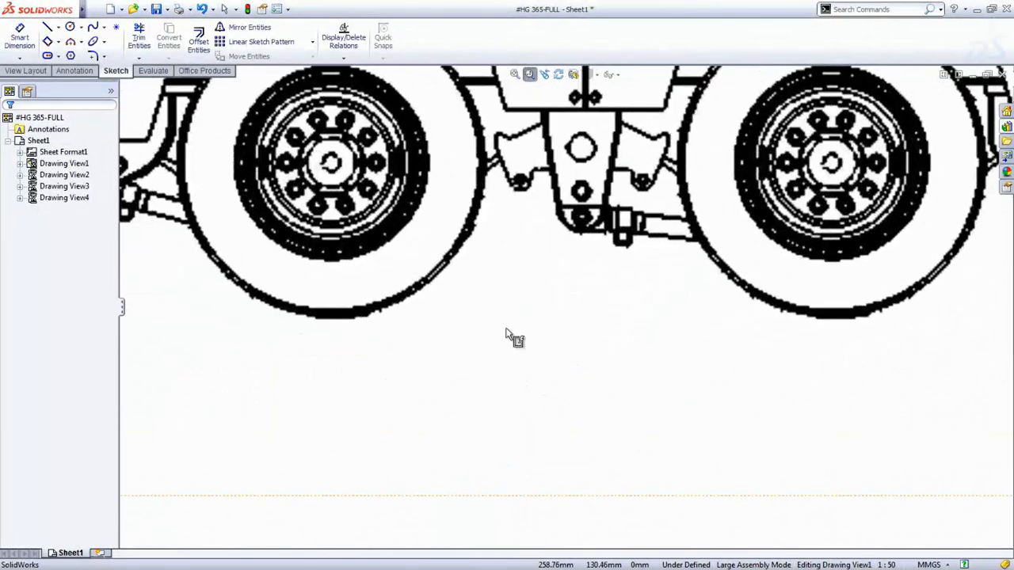
Step: Begin a Smart Dimension across the trailer wheels in the lower-left view by picking a wheel edge
left_click(19, 40)
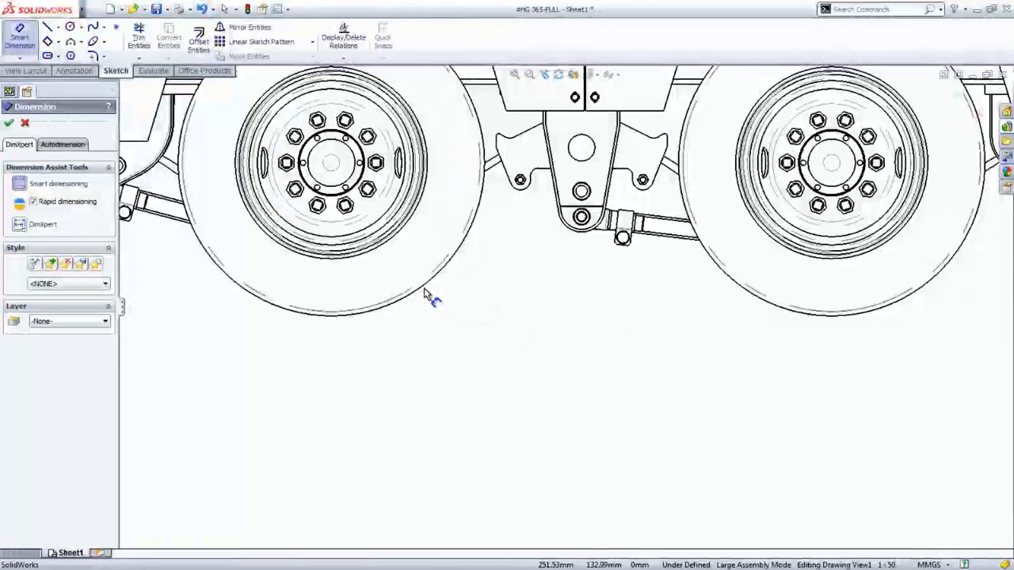
left_click(768, 309)
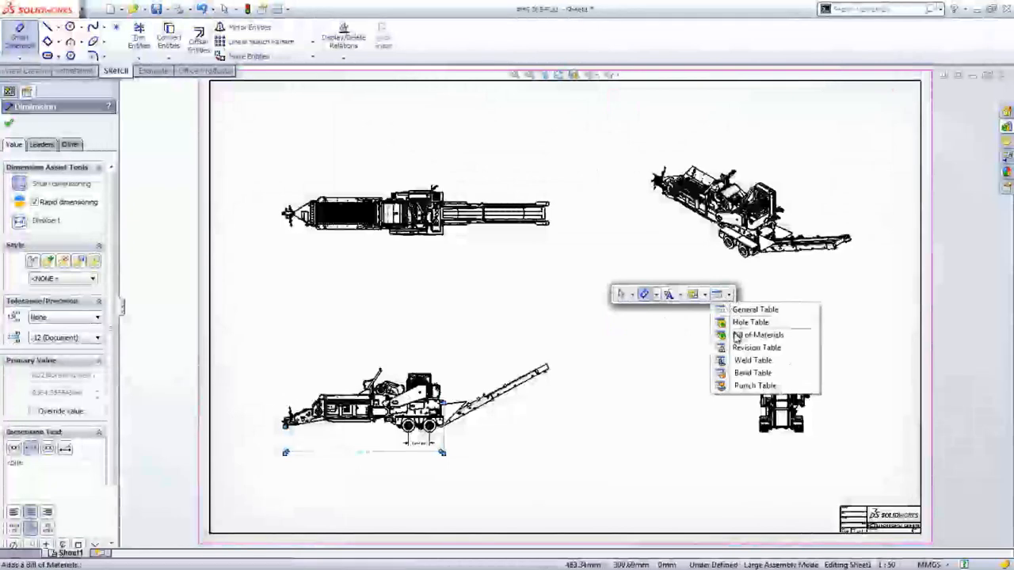
Step: Browse the Table flyout's Bill of Materials options before closing the dimensioned drawing
left_click(757, 334)
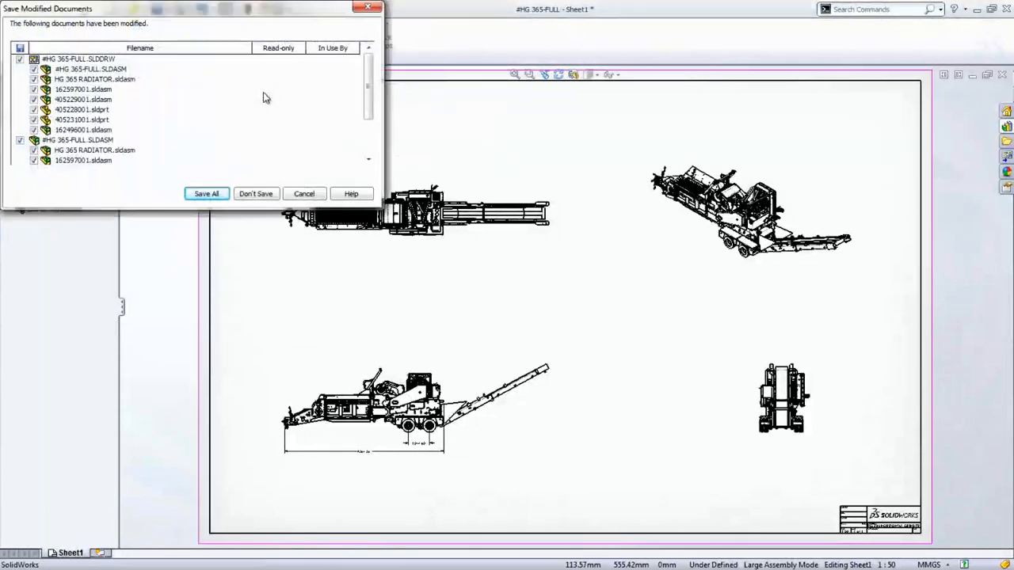
Step: Save all modified documents, open #HG 365 MOTOR from Recent Documents and select its top-level node
left_click(257, 193)
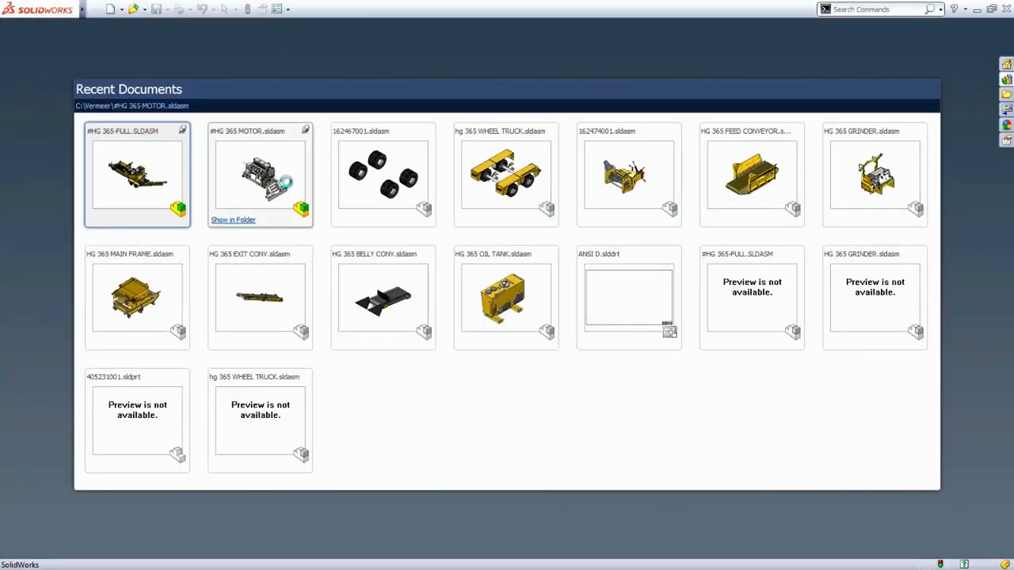
double_click(259, 175)
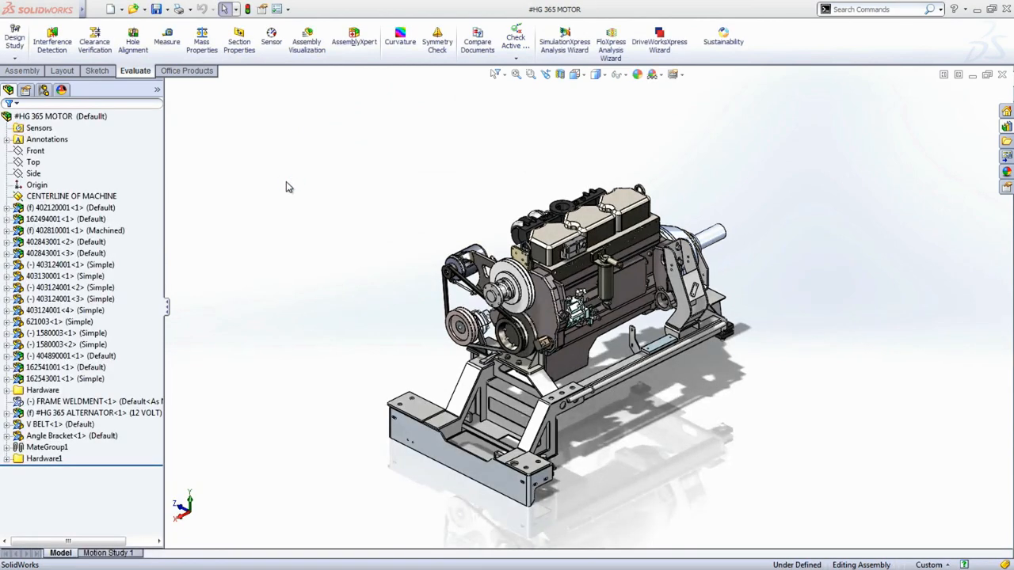
left_click(44, 115)
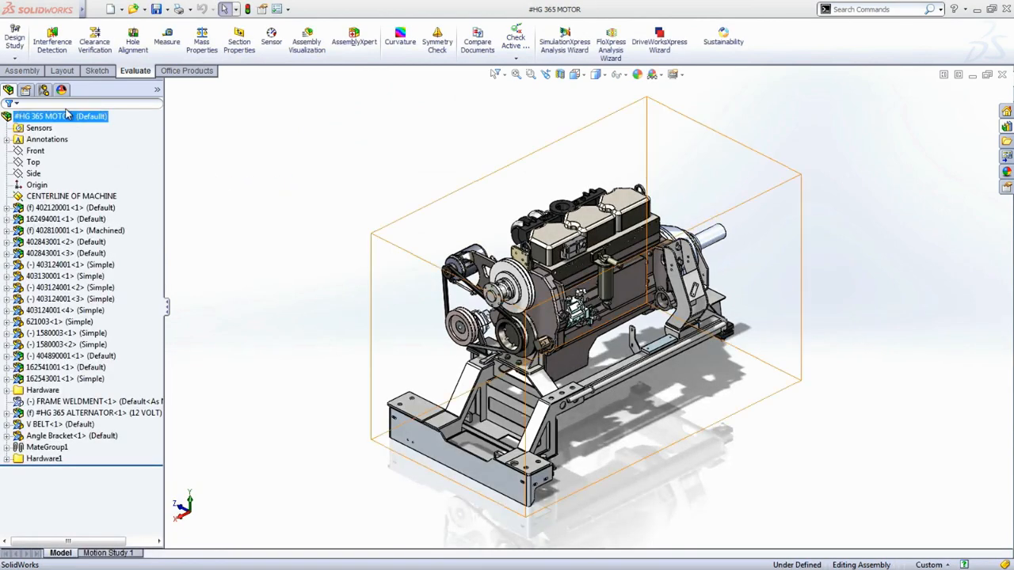
left_click(44, 89)
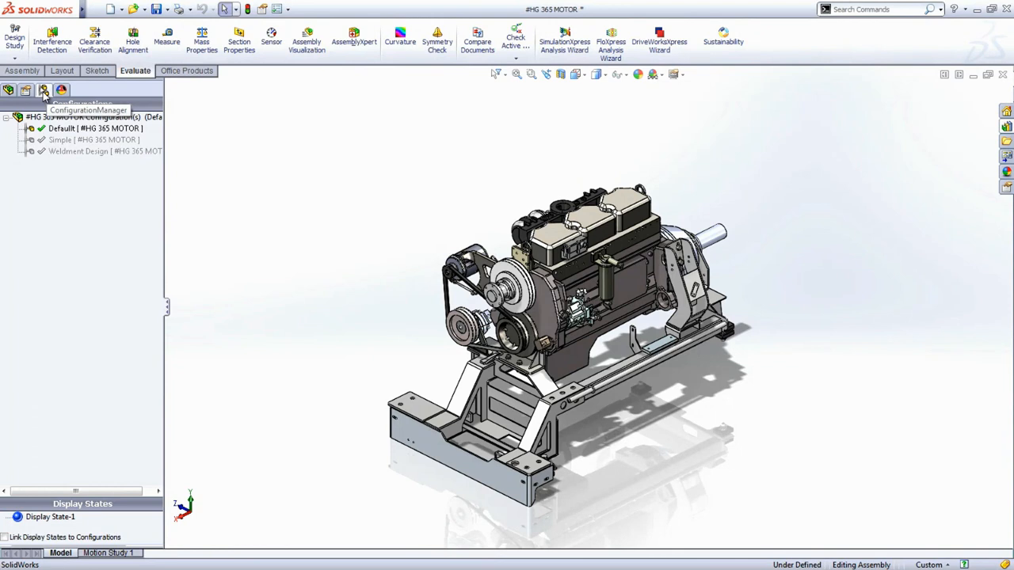
Step: Isolate the motor's pulleys, drive belt and shaft parts so everything else is hidden
double_click(79, 139)
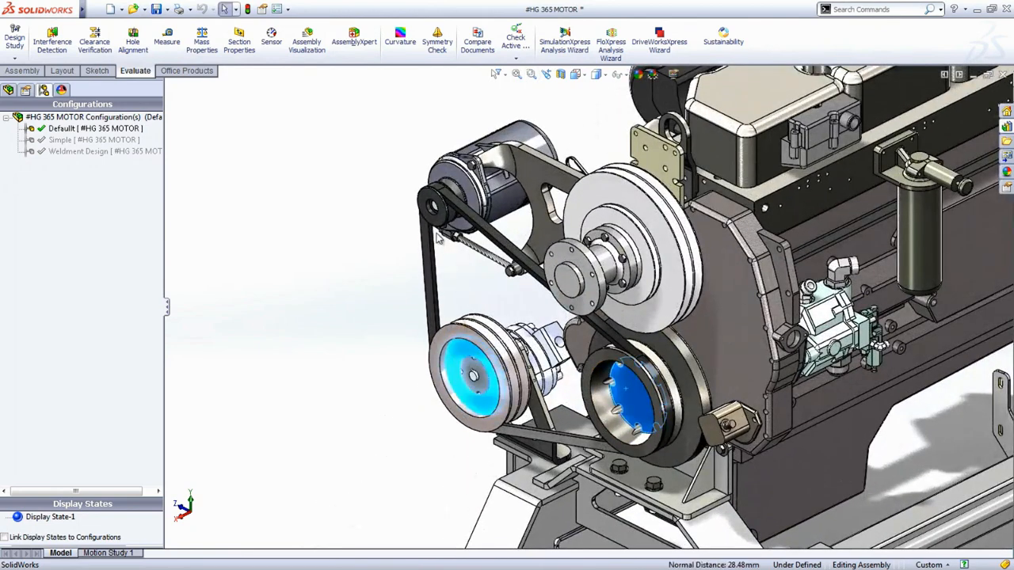
left_click(570, 273)
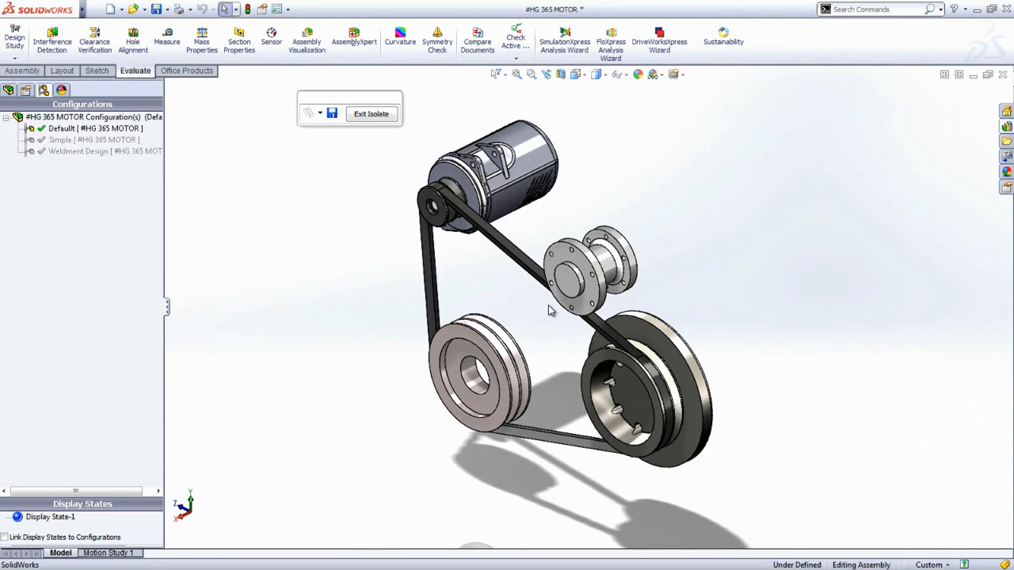
Step: Save the isolated pulleys view as a display state named Pulleys and exit Isolate
left_click(333, 114)
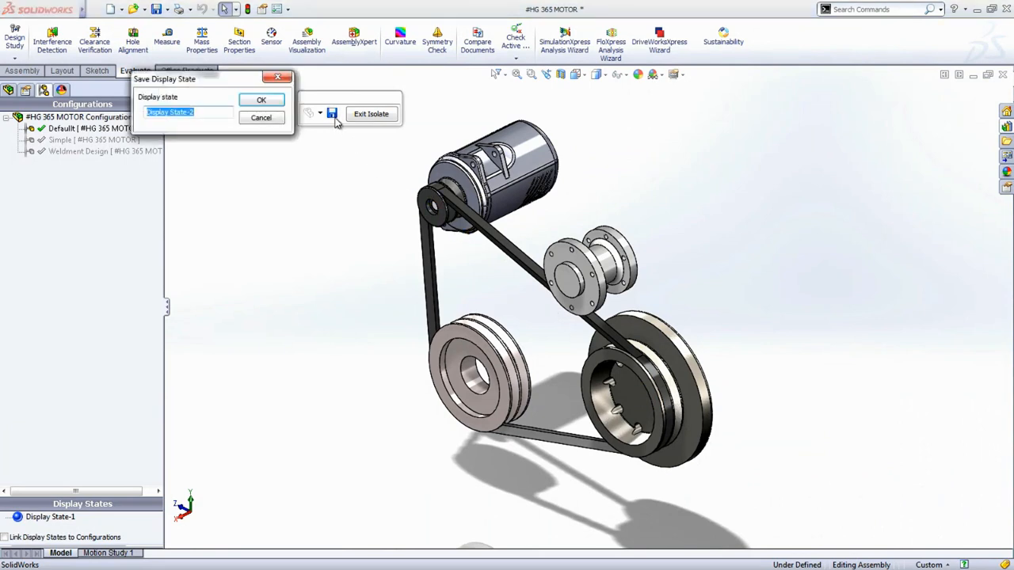
left_click(261, 99)
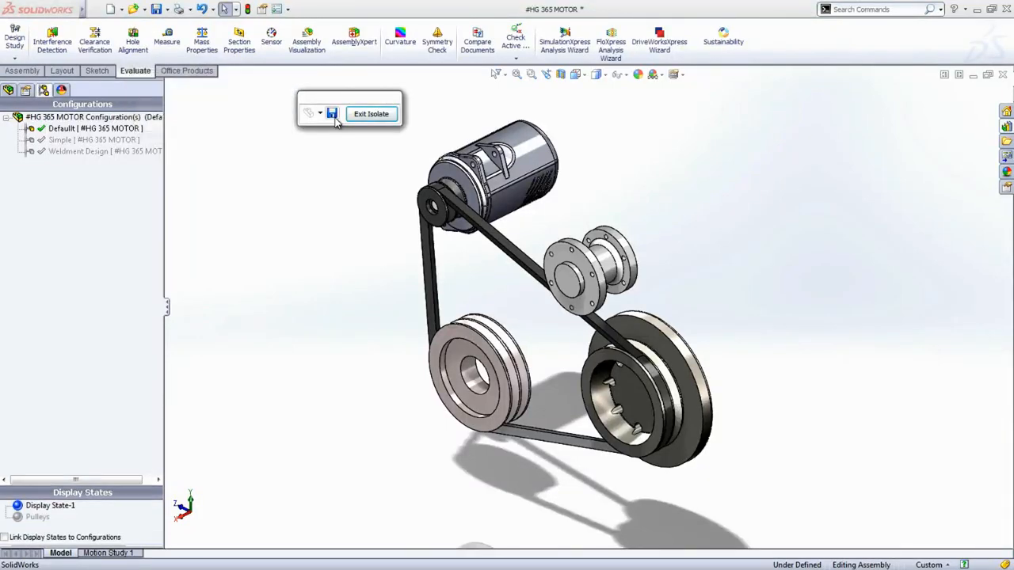
left_click(370, 114)
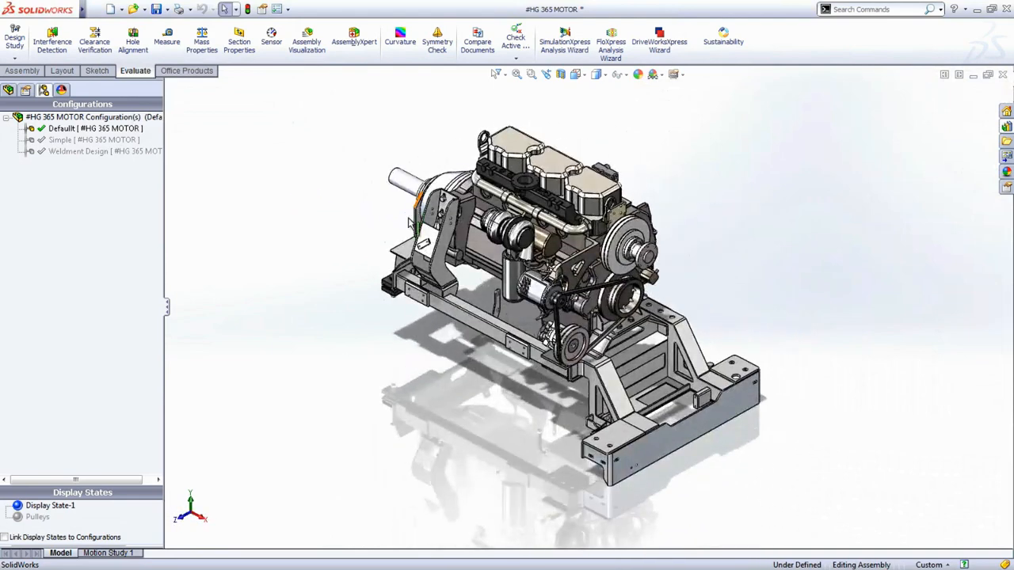
Step: Switch between the Pulleys display state and Display State-1 to verify both
left_click(38, 517)
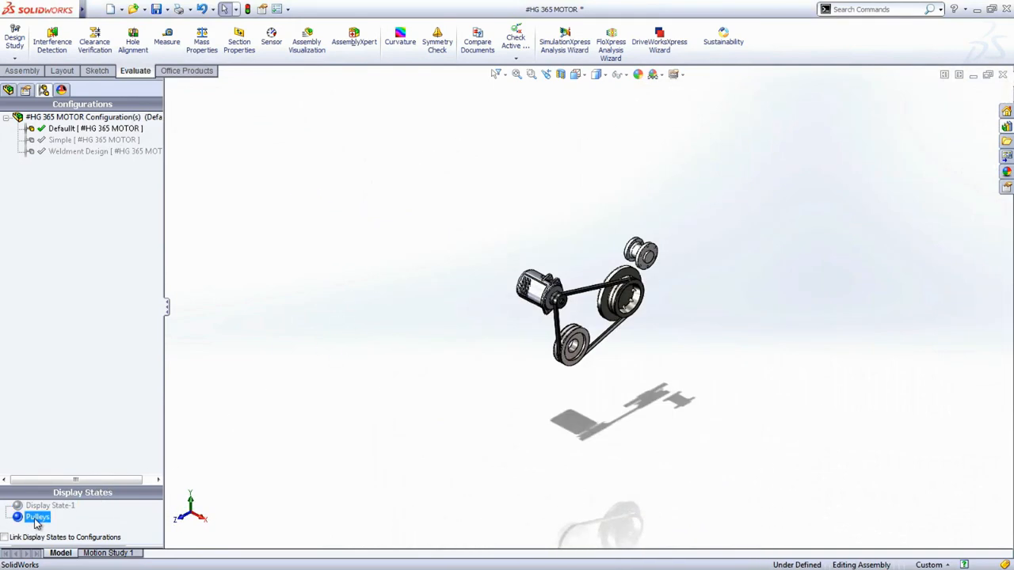
left_click(50, 506)
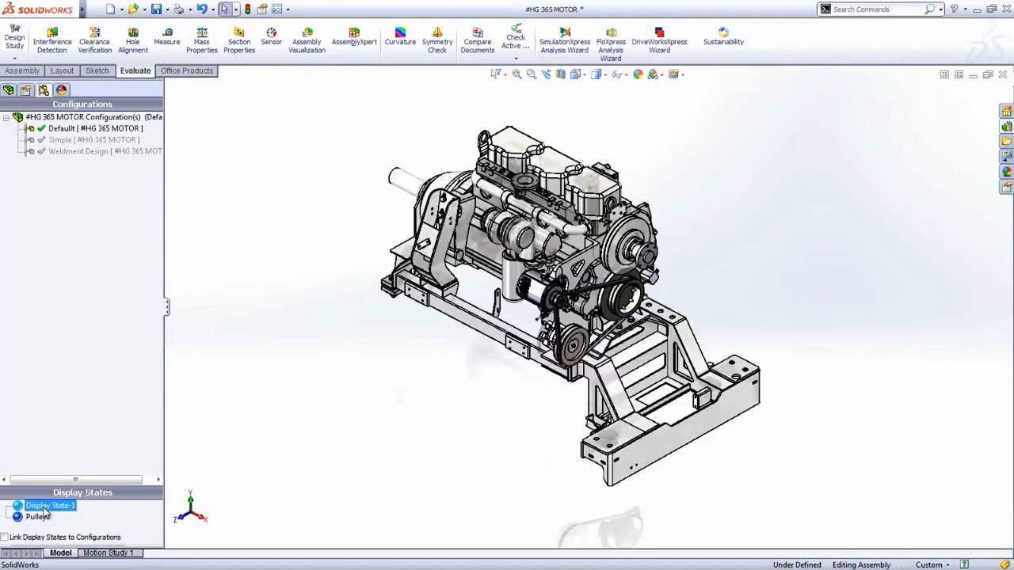
left_click(51, 505)
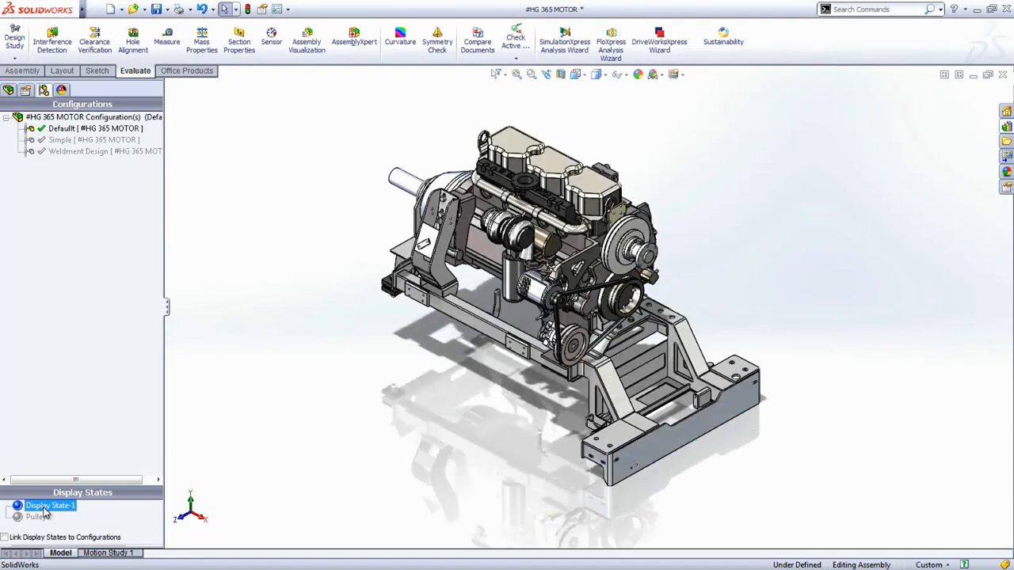
Step: Define a SpeedPak on the motor's Default configuration keeping four mating faces
right_click(63, 129)
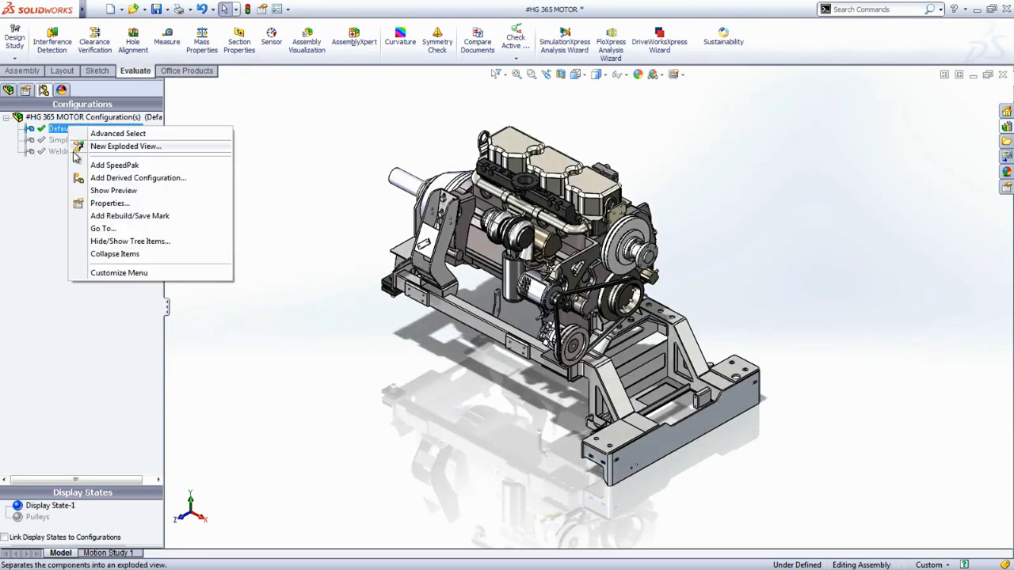
left_click(114, 165)
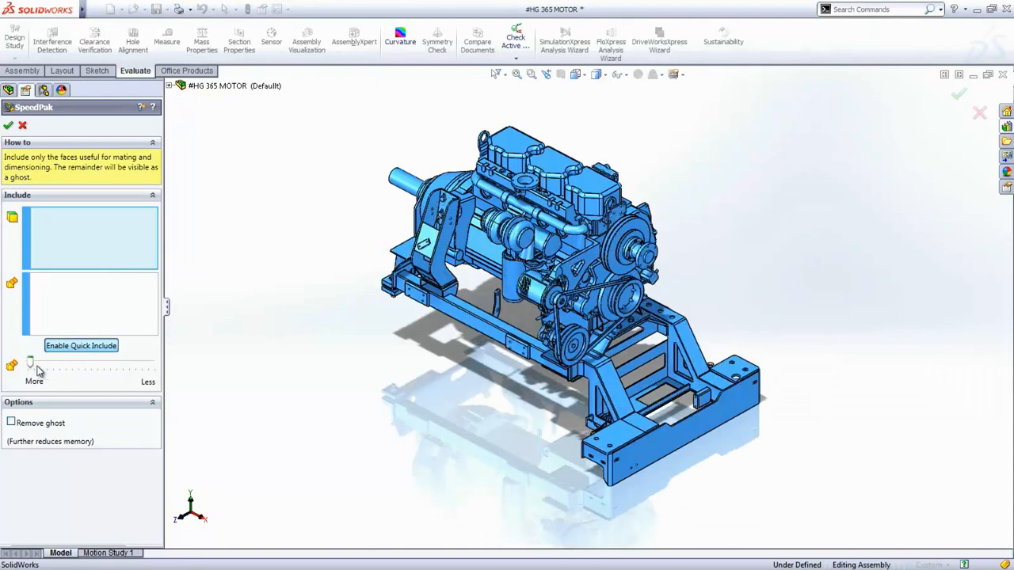
left_click_drag(30, 363, 98, 363)
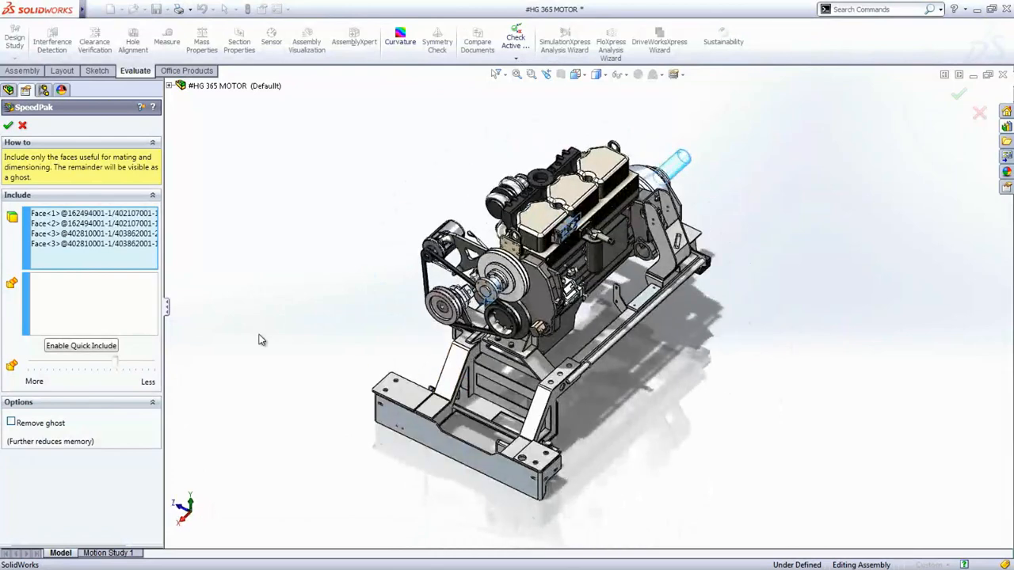
left_click(404, 388)
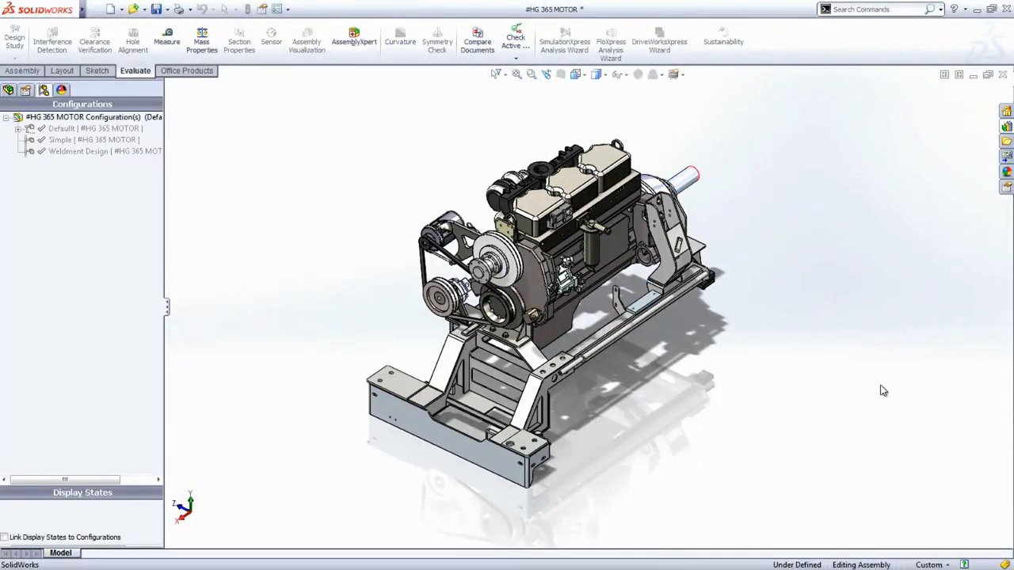
mouse_move(860, 388)
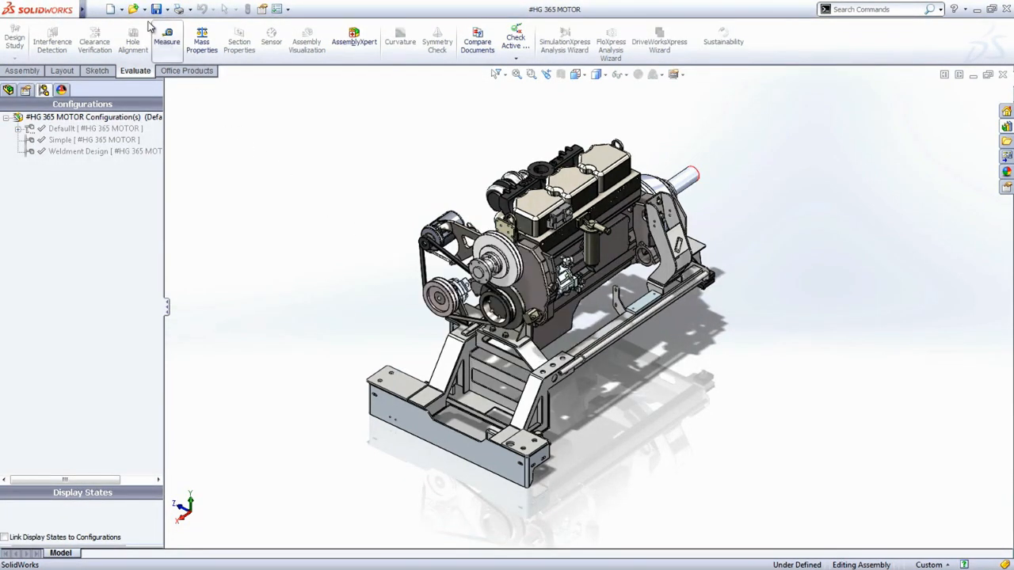
Step: Save the motor assembly and bring up the Open dialog listing HG 365-FULL
left_click(111, 10)
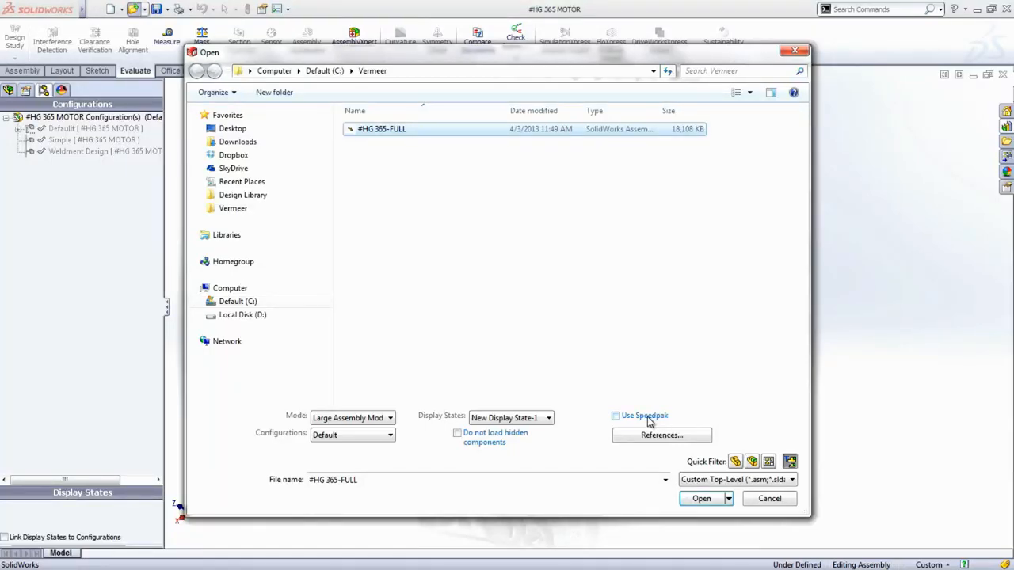
Step: Open the HG 365-FULL assembly with Use Speedpak enabled for its subassemblies
left_click(615, 415)
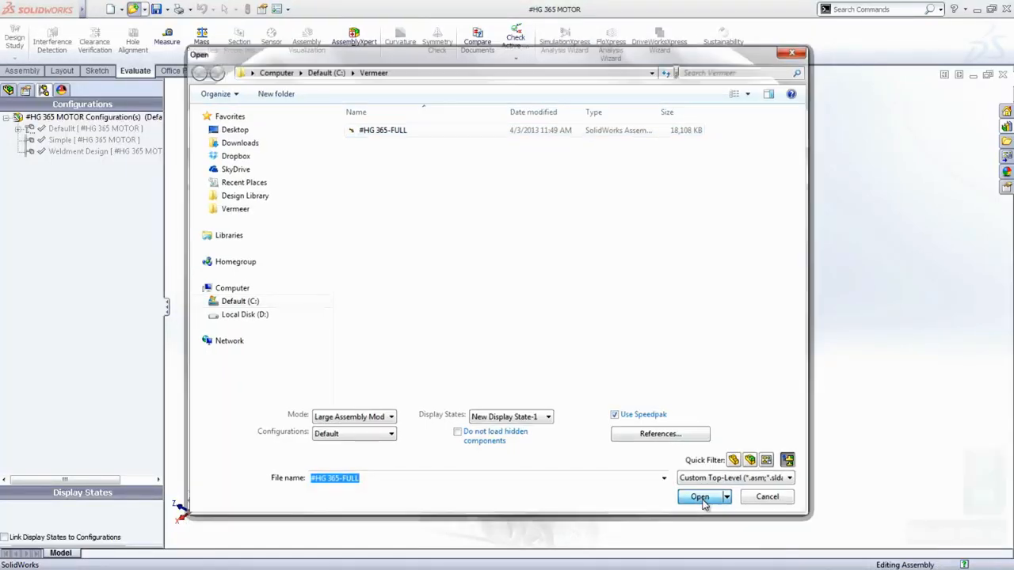
left_click(699, 497)
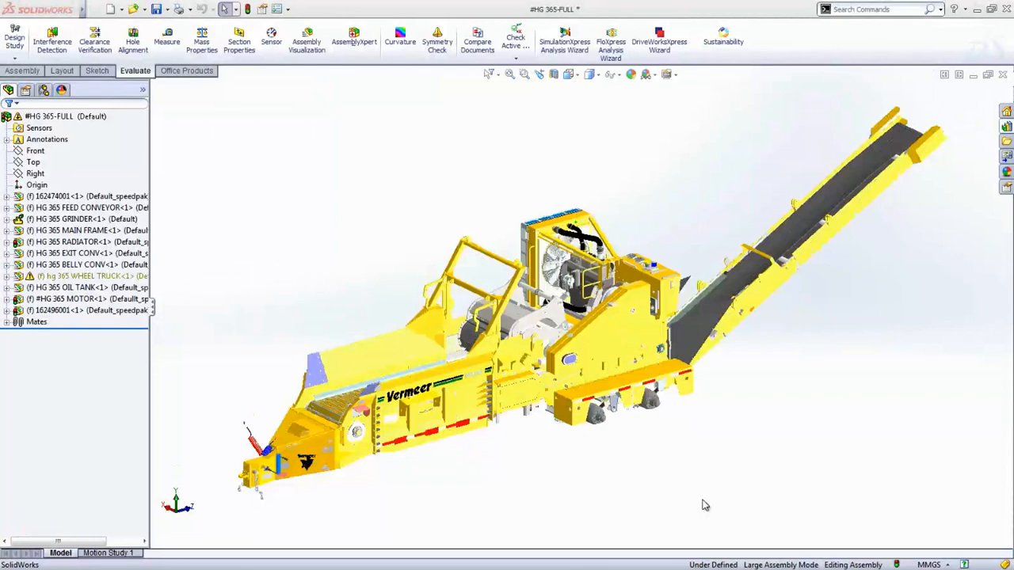
mouse_move(689, 437)
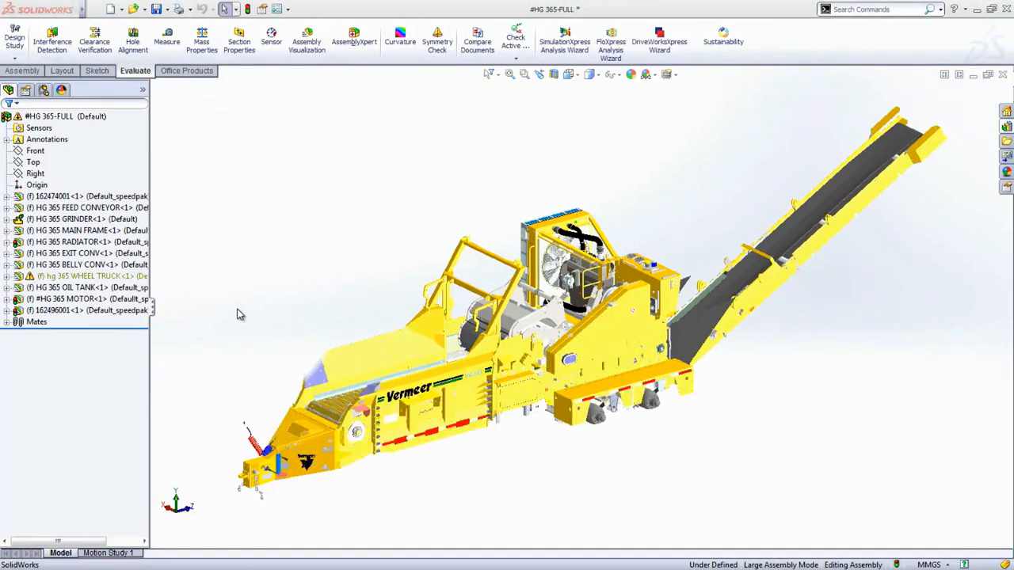
Step: Load WHEEL TRUCK at full detail and change the HG 365 GRINDER subassembly's SpeedPak option
right_click(79, 276)
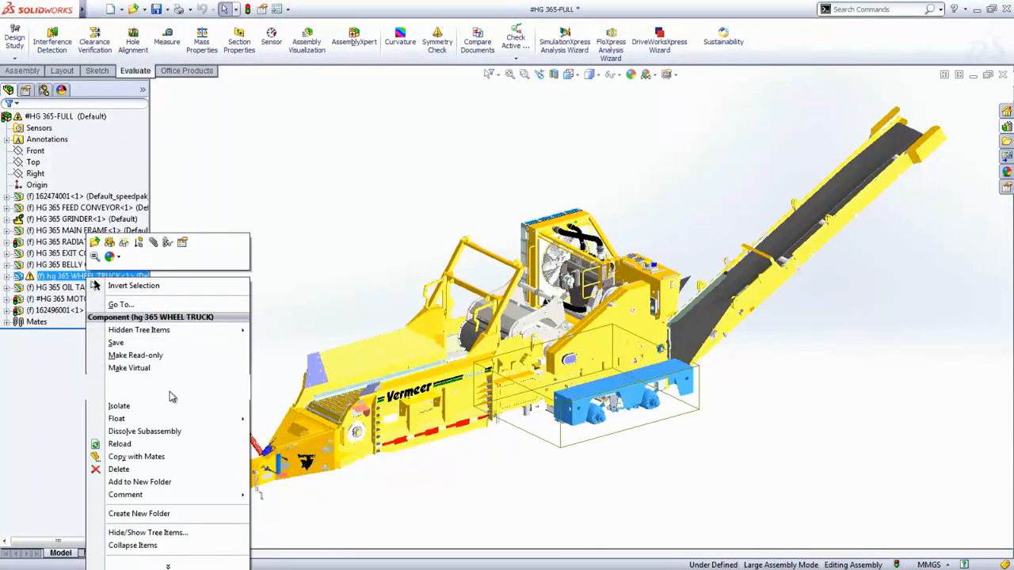
left_click(121, 444)
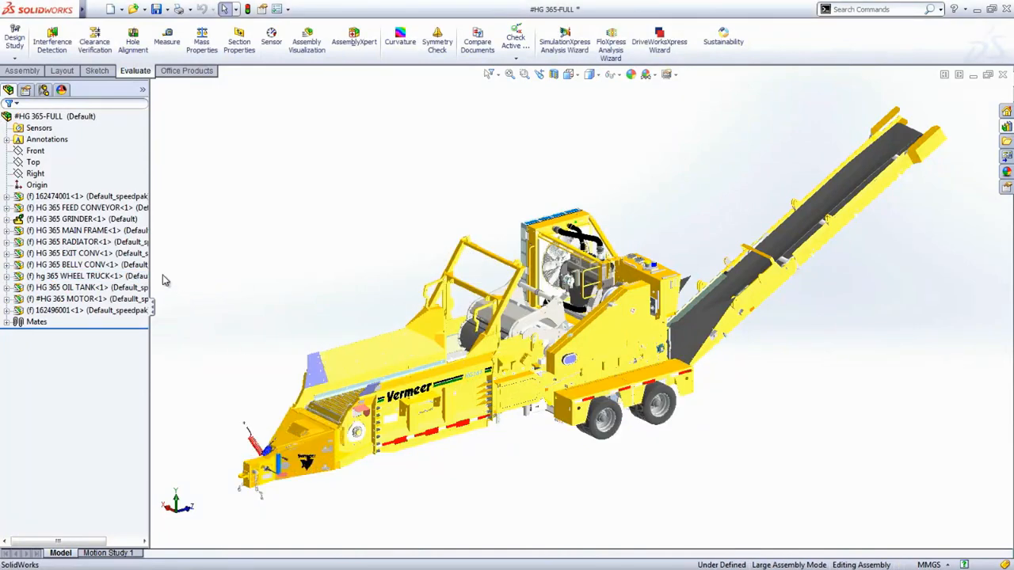
left_click(79, 218)
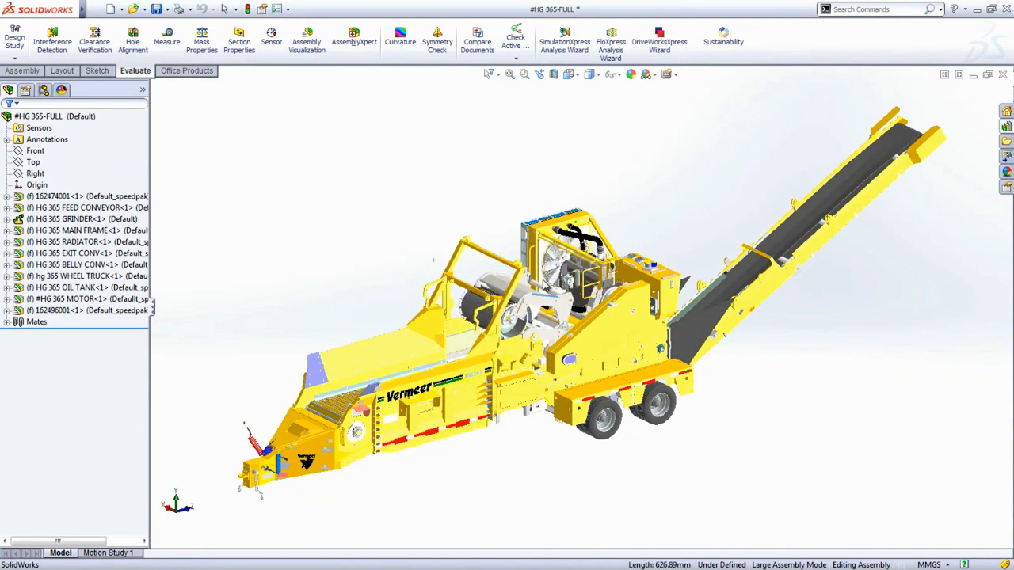
right_click(80, 218)
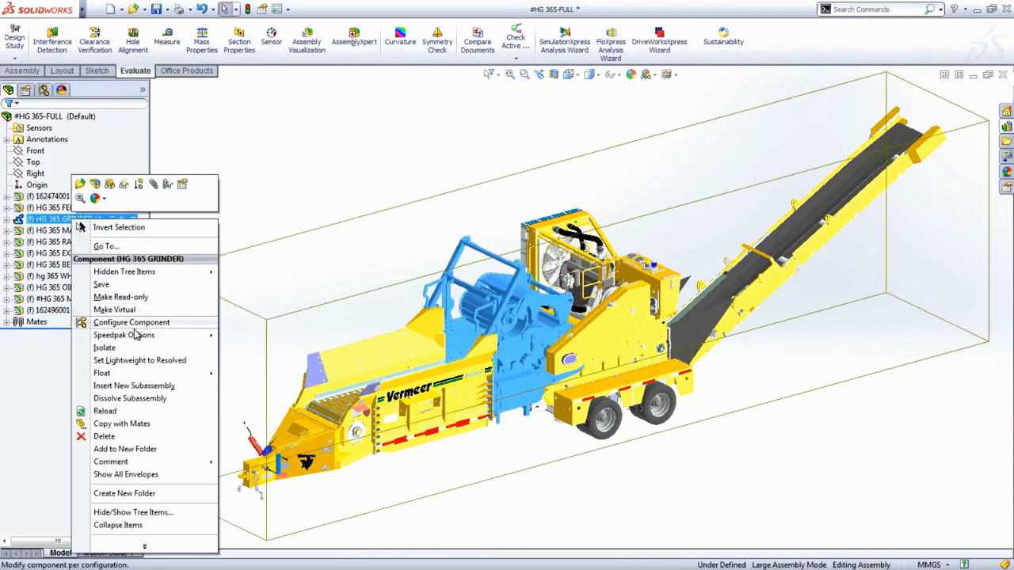
left_click(248, 341)
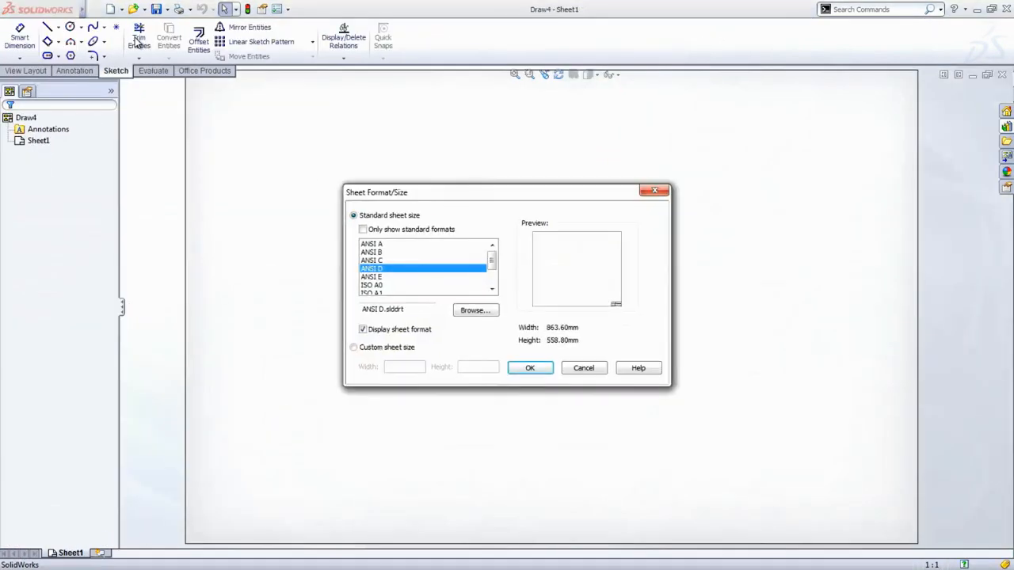
Step: Accept the standard sheet size and place four standard views of the grinder at once
left_click(529, 368)
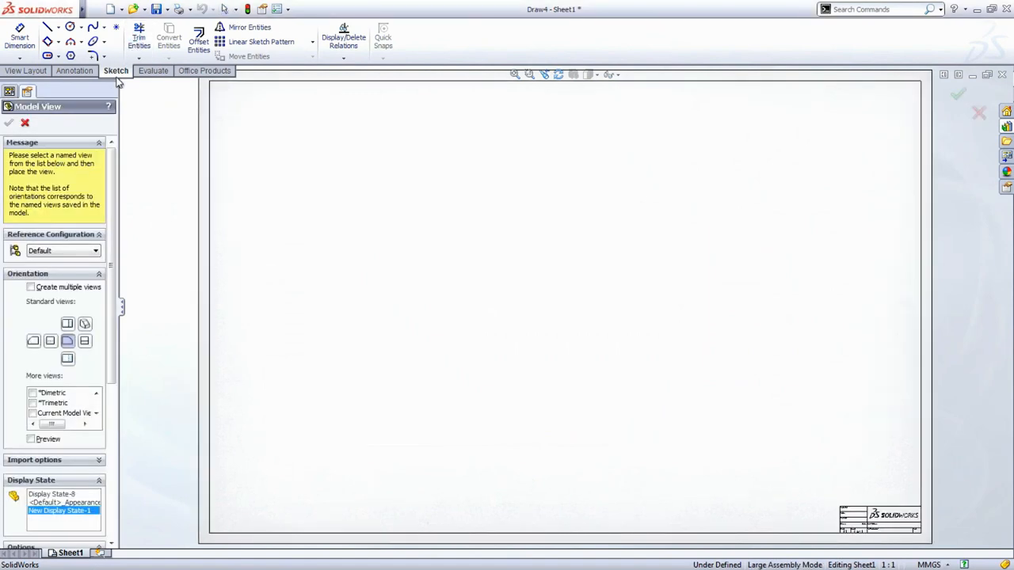
left_click(31, 304)
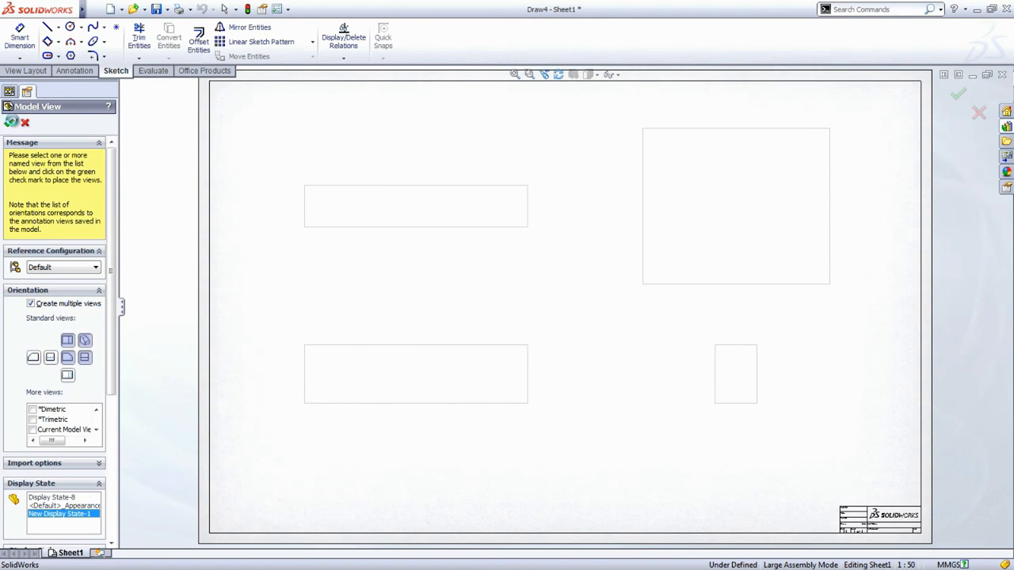
left_click(957, 95)
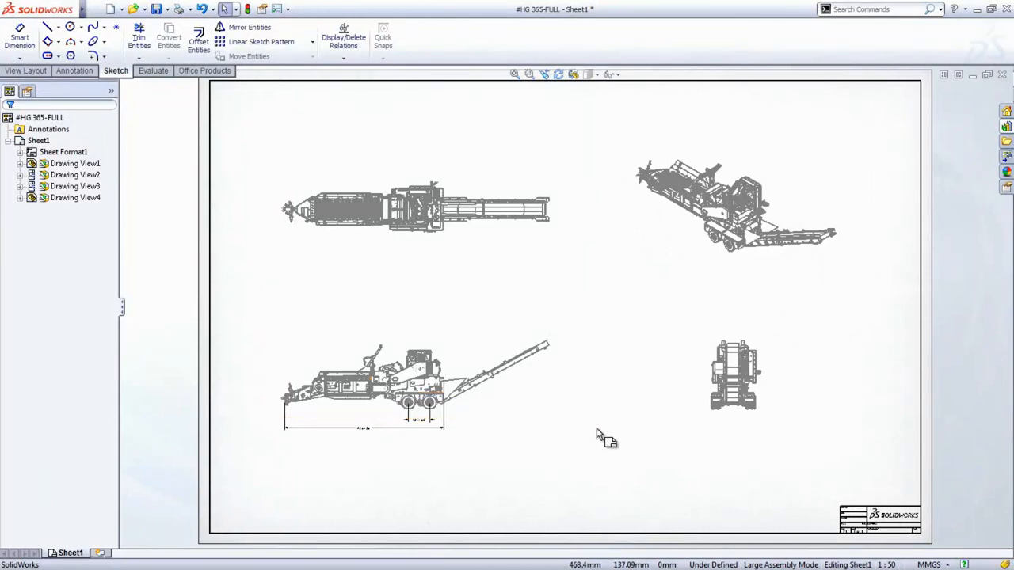
mouse_move(602, 436)
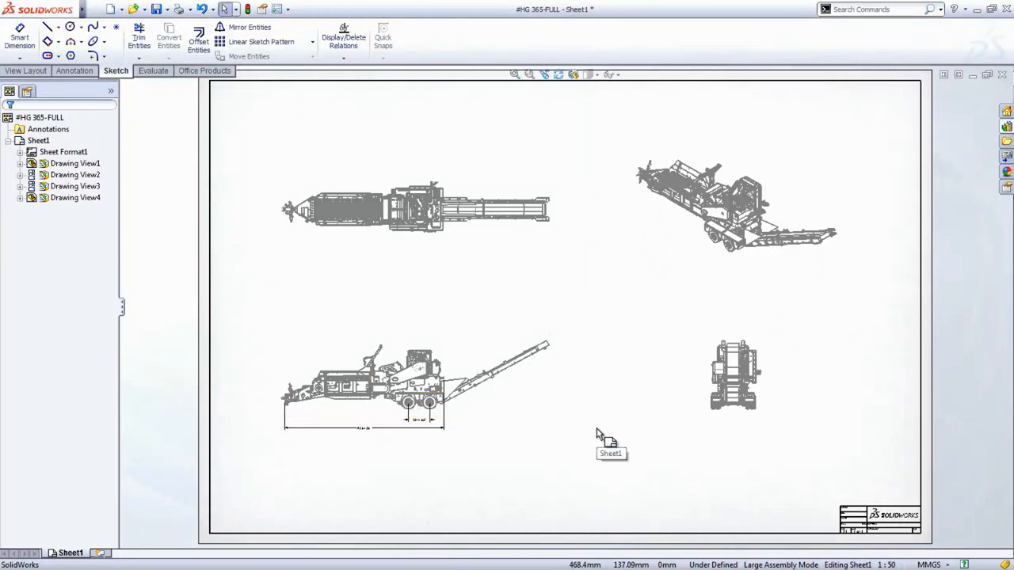